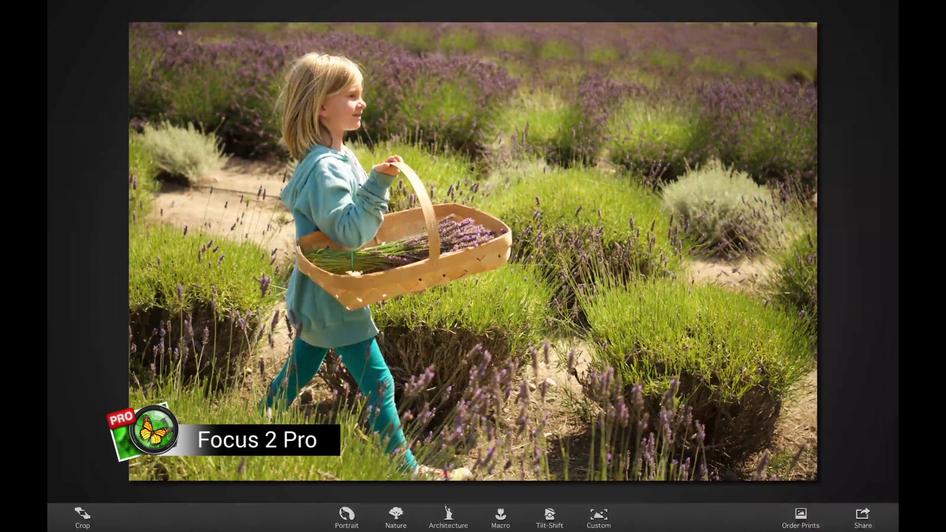
- Apply the Portrait blur preset to the lavender-field photo of the girl
left_click(346, 517)
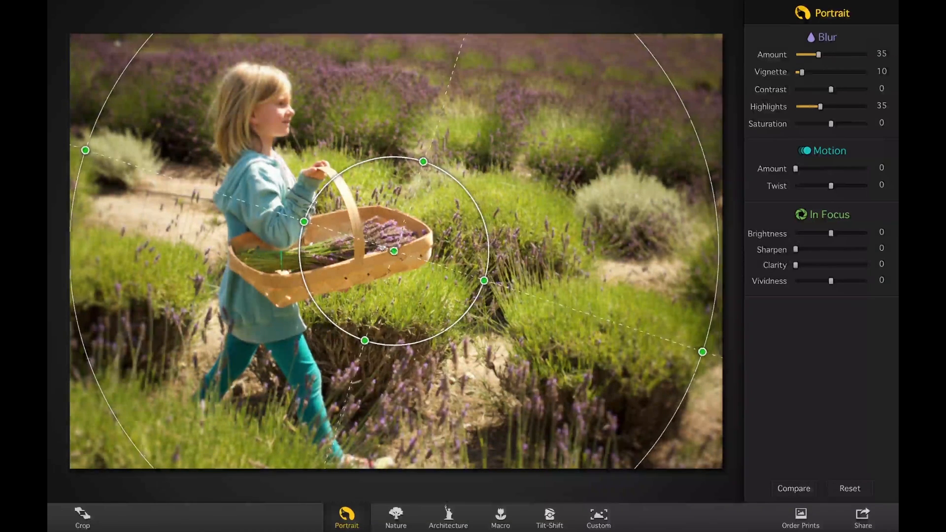
- Stretch the focus circle into a tall oval around the girl and raise the background blur strength
left_click_drag(394, 251, 267, 202)
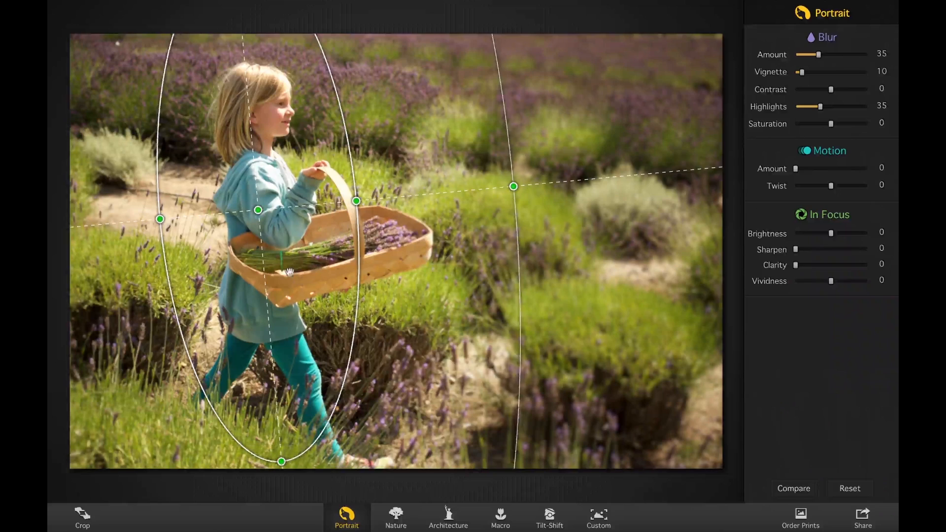
left_click_drag(355, 202, 381, 199)
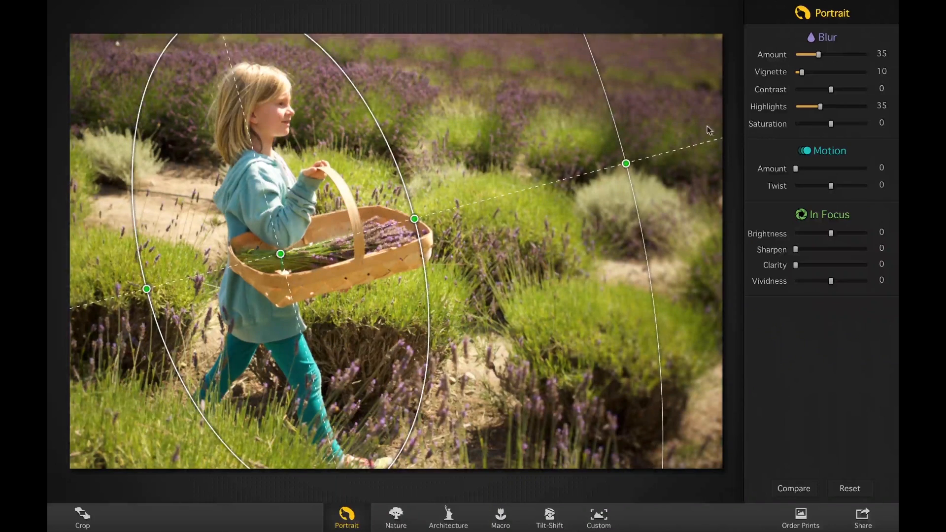
left_click_drag(816, 54, 827, 54)
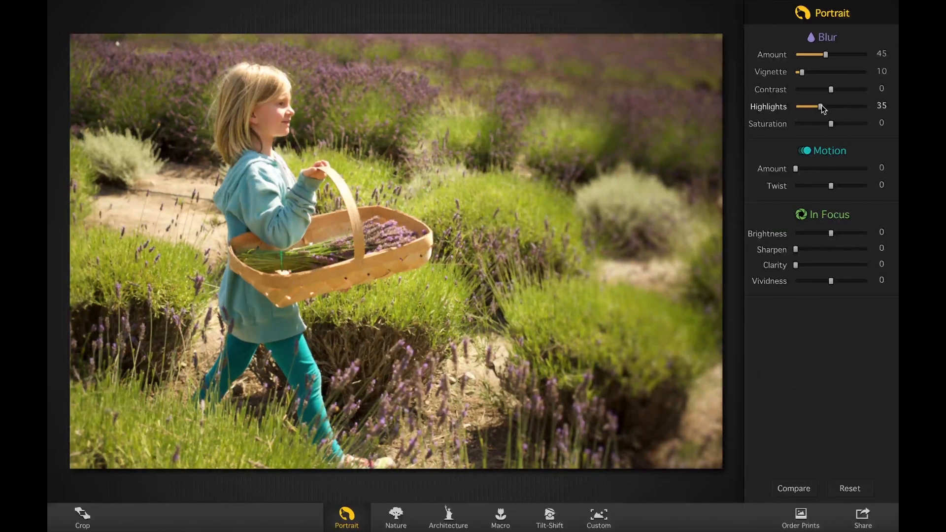
- Set blurred-background Highlights to 15, Saturation +8, Contrast +21 and Vignette about 12
left_click_drag(819, 106, 826, 106)
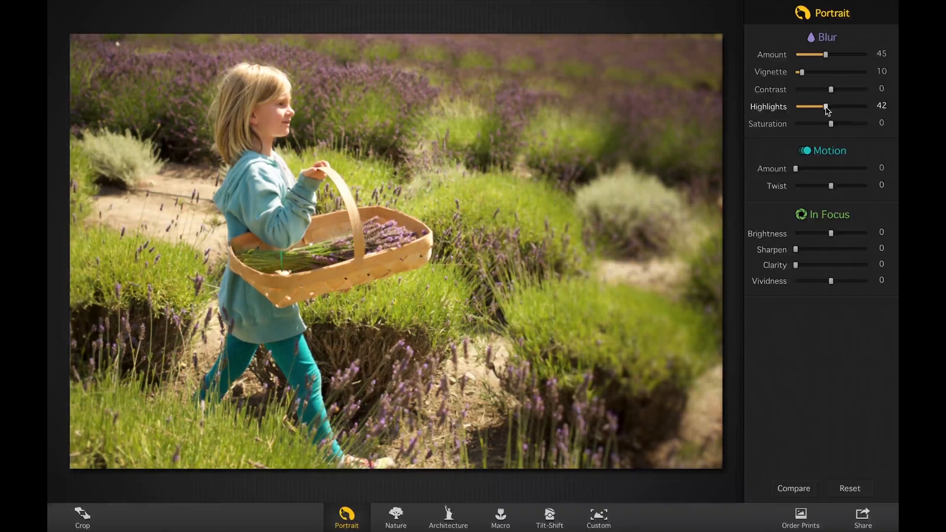
left_click_drag(825, 107, 802, 106)
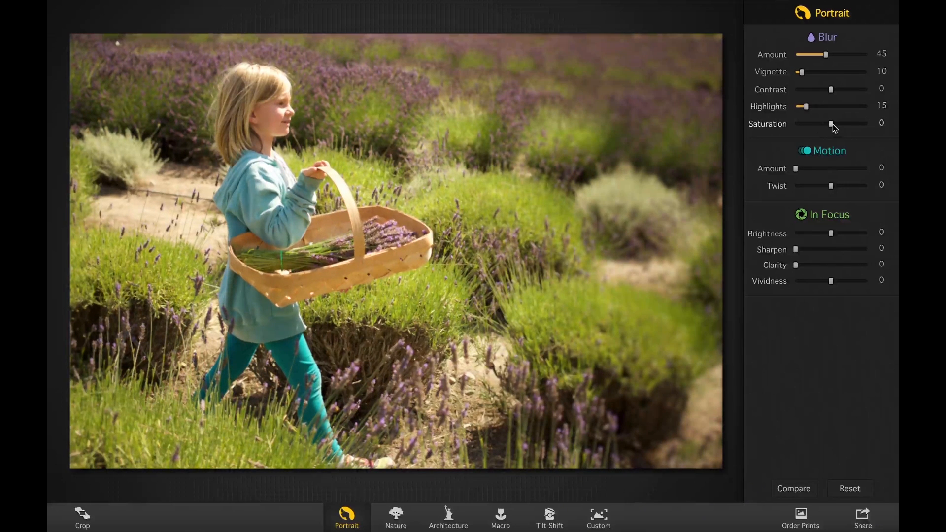
left_click_drag(809, 124, 834, 124)
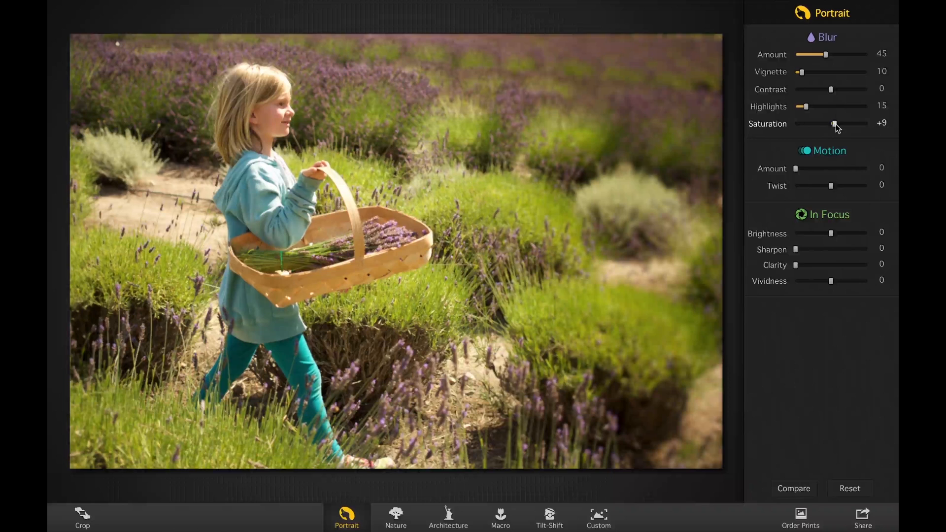
left_click_drag(834, 90, 838, 90)
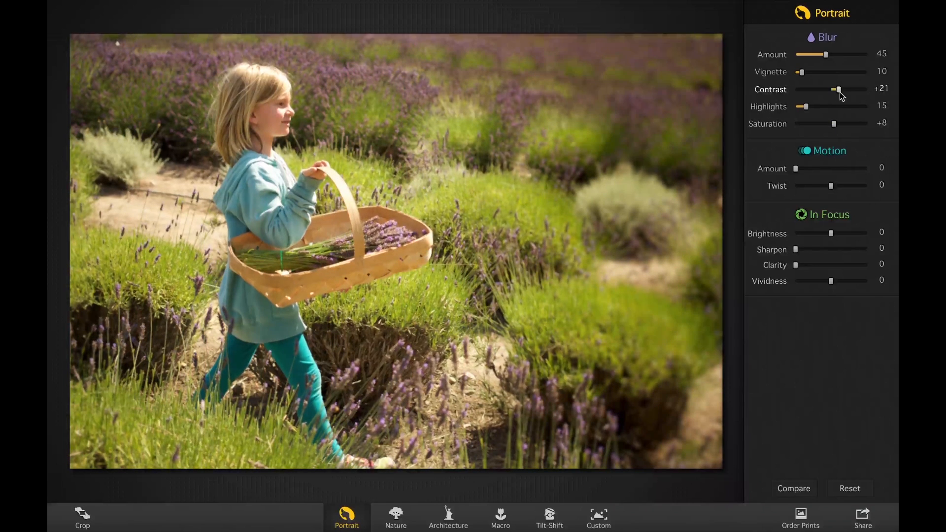
left_click_drag(802, 72, 807, 72)
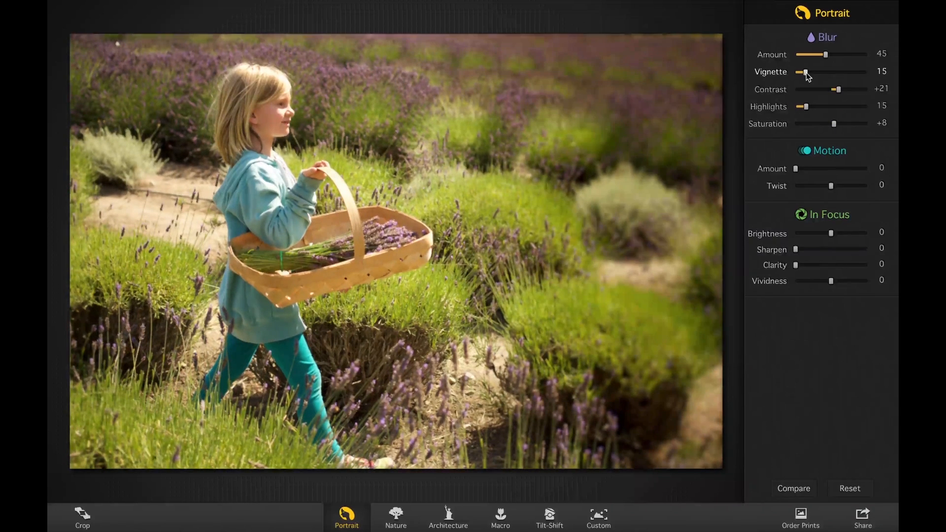
left_click_drag(806, 72, 802, 72)
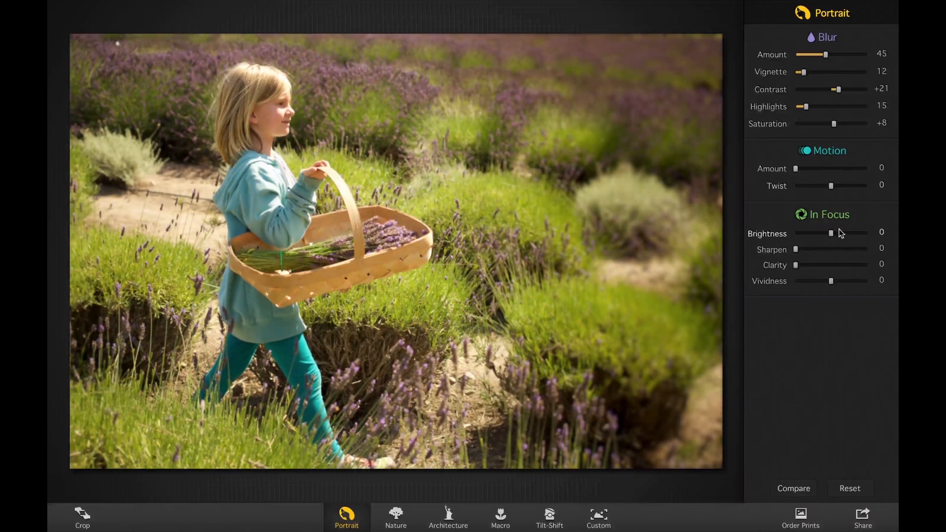
- Set In Focus Brightness to +3 and Sharpen to 4, then compare against the original photo
left_click_drag(831, 233, 833, 233)
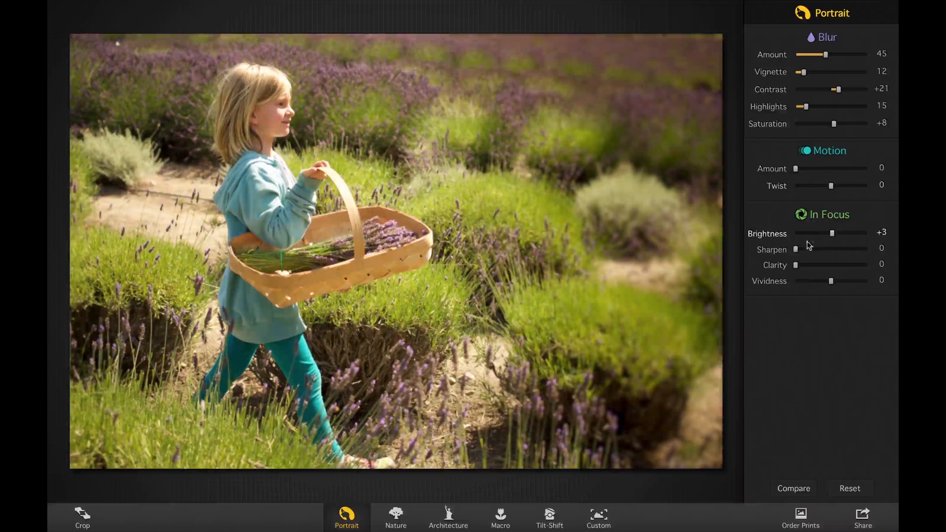
left_click_drag(796, 249, 800, 249)
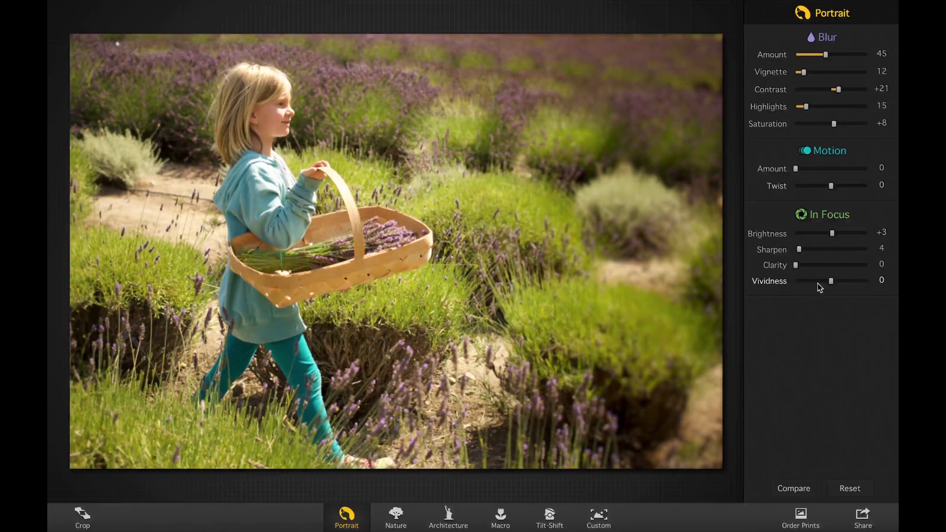
left_click(794, 488)
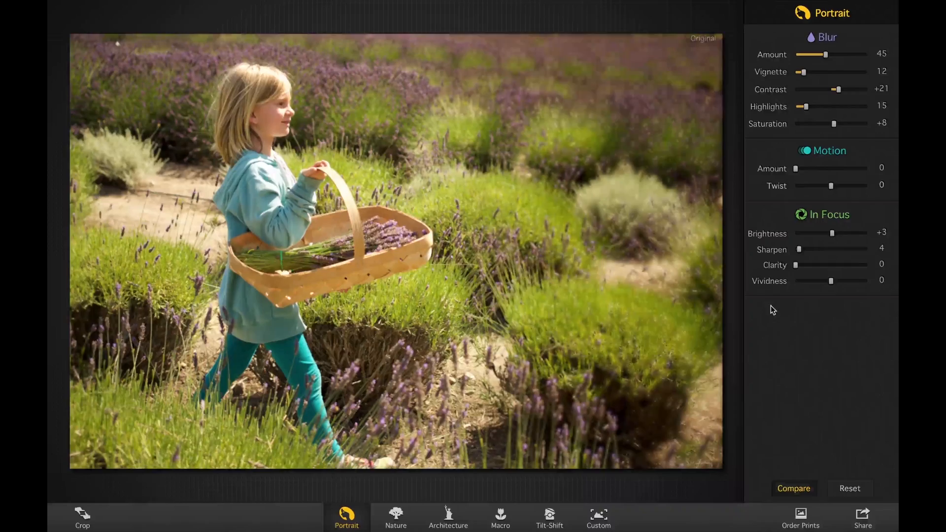